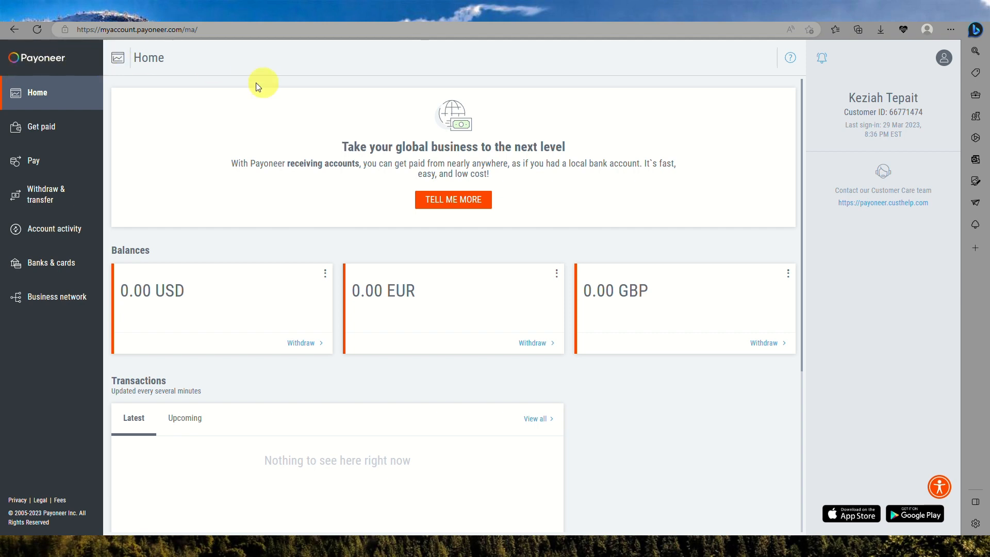
pyautogui.moveTo(654, 104)
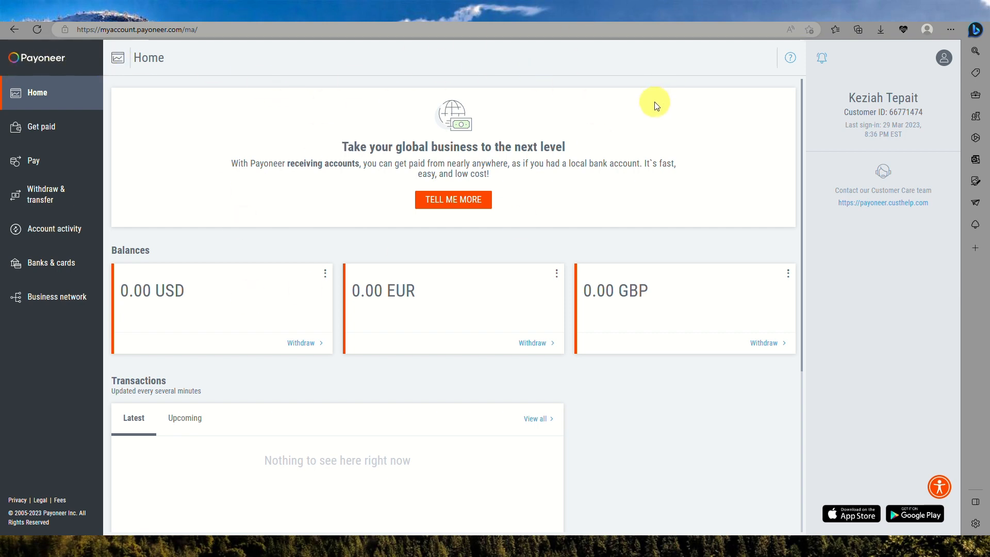
pyautogui.moveTo(944, 57)
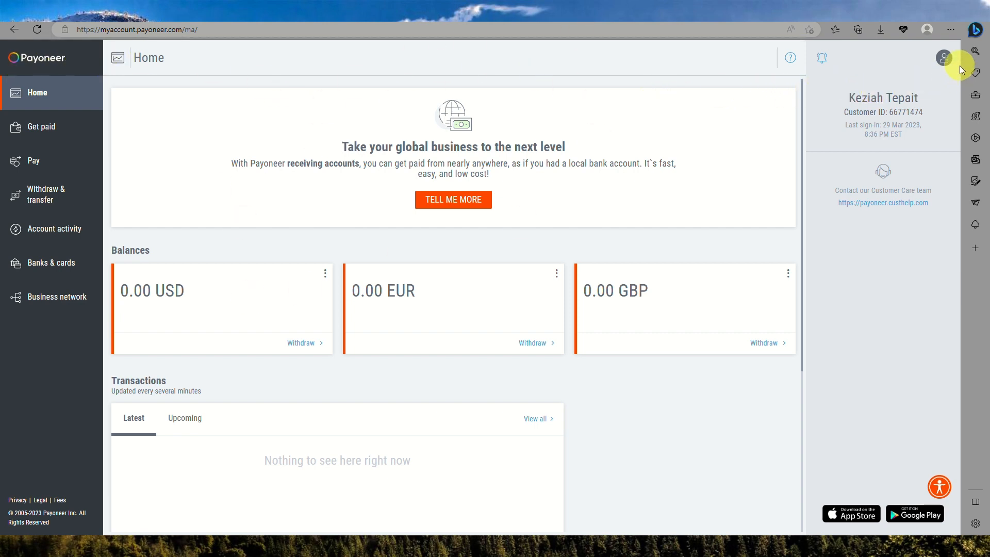
# Step: Open the account menu from the profile avatar on the Home page
pyautogui.click(944, 57)
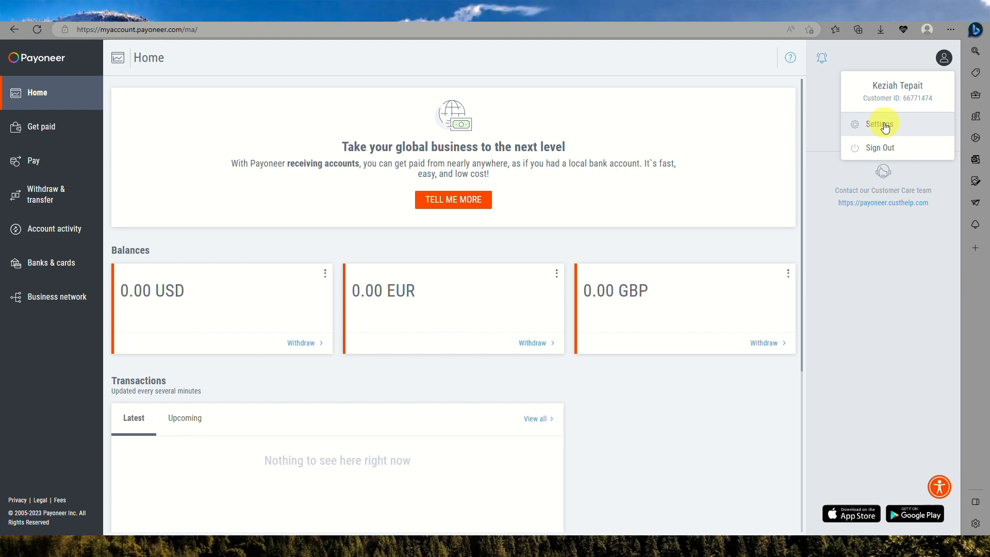
# Step: Go to Settings and enter the Verification Center listing pending ID and address requirements
pyautogui.click(877, 123)
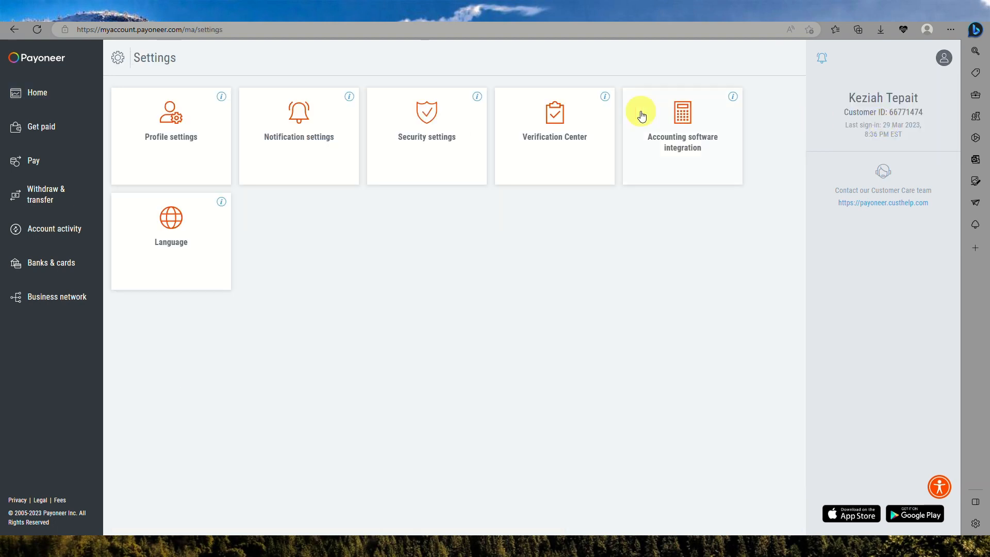
pyautogui.moveTo(385, 155)
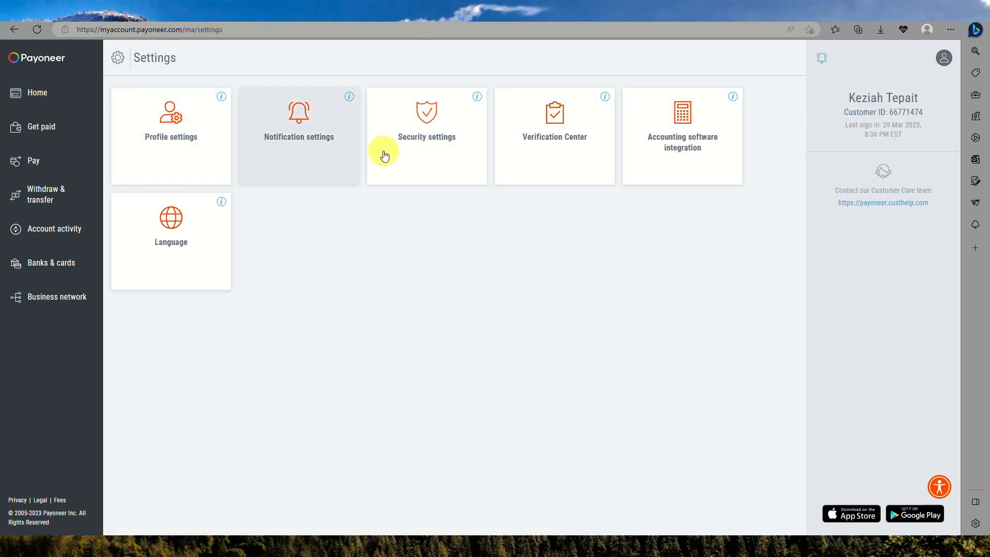
pyautogui.moveTo(582, 111)
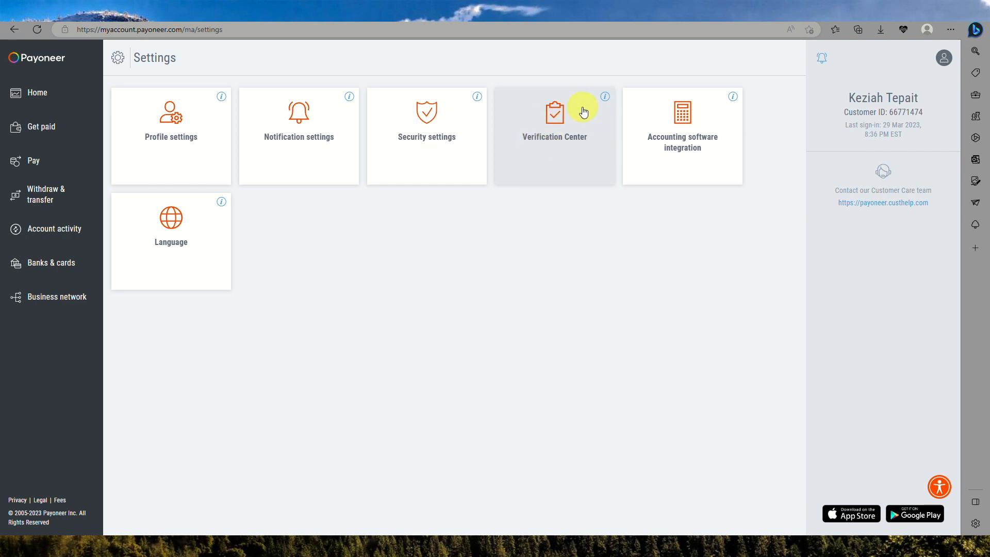
pyautogui.click(553, 119)
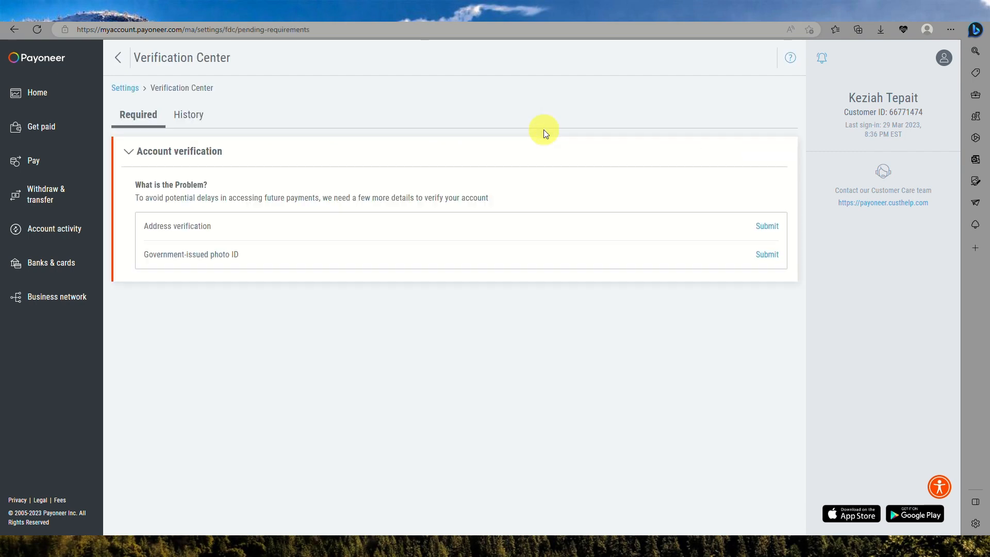
pyautogui.moveTo(223, 169)
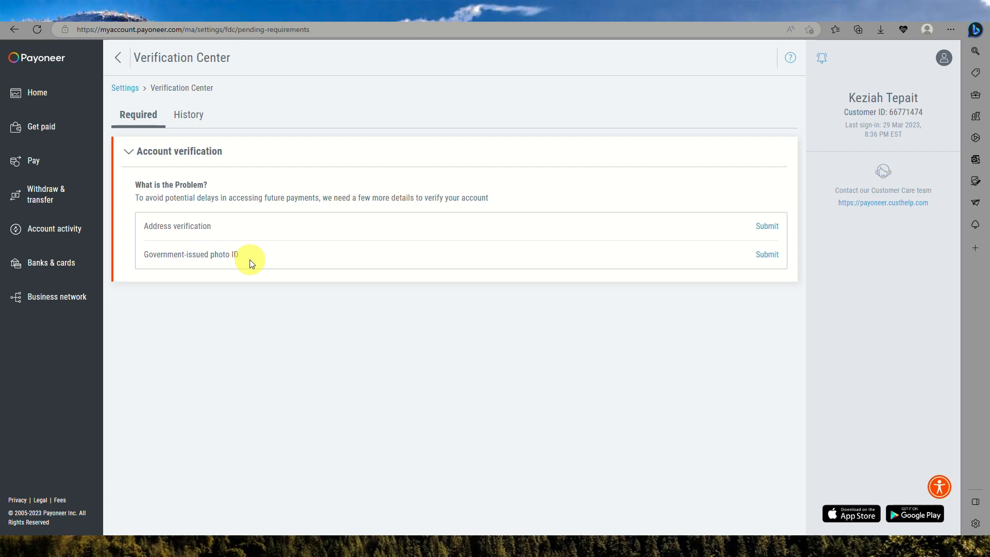
pyautogui.moveTo(621, 237)
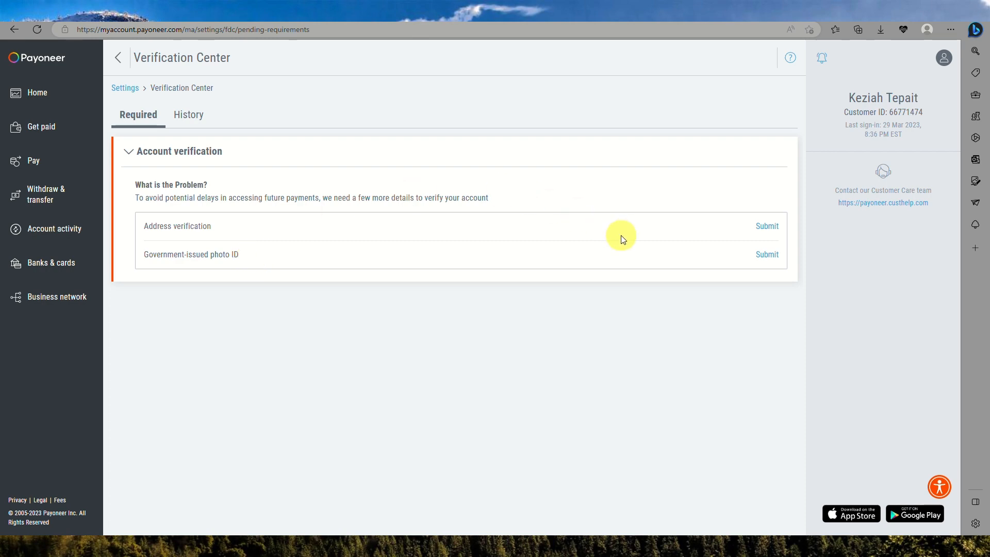
# Step: Start the government-issued photo ID submission and choose Driver's license as the document type
pyautogui.click(767, 254)
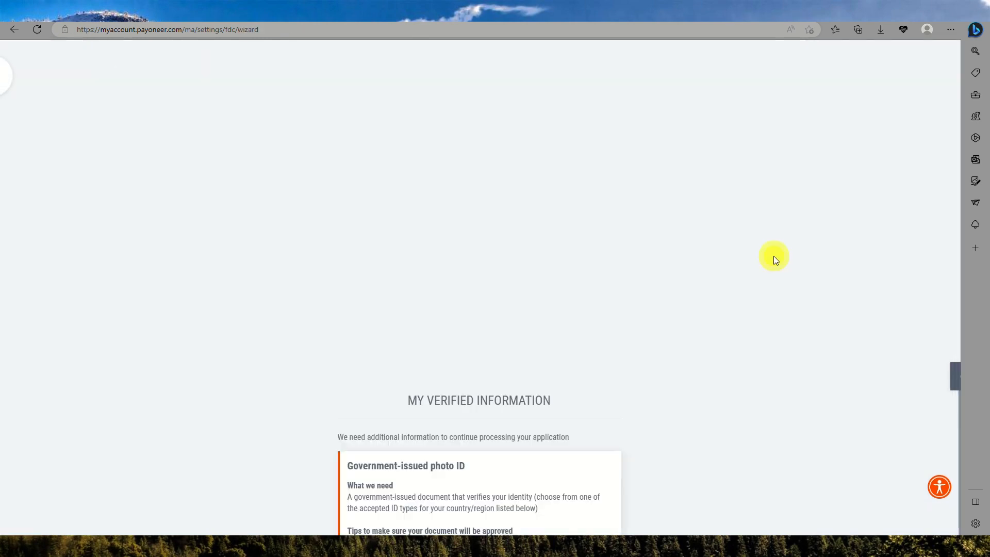
pyautogui.scroll(-3)
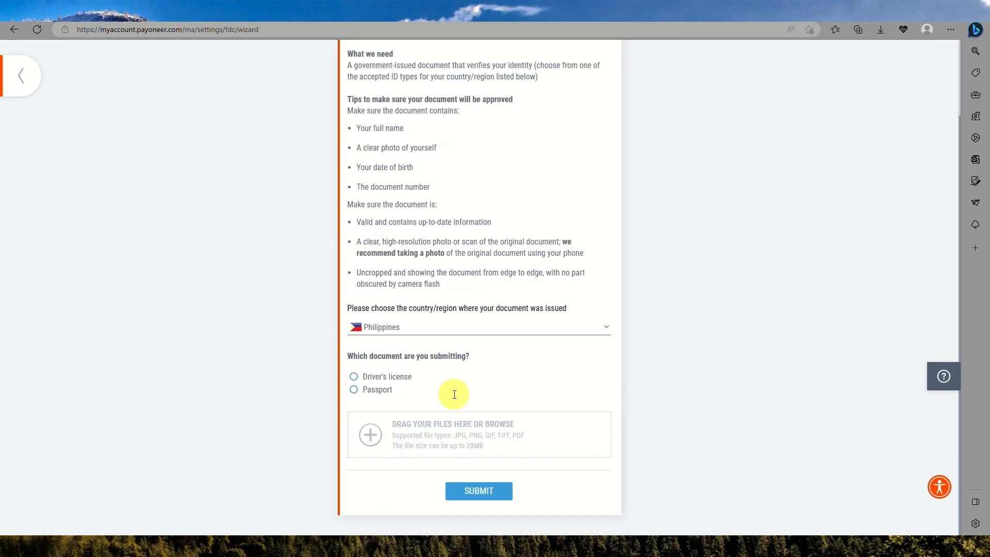
pyautogui.click(431, 327)
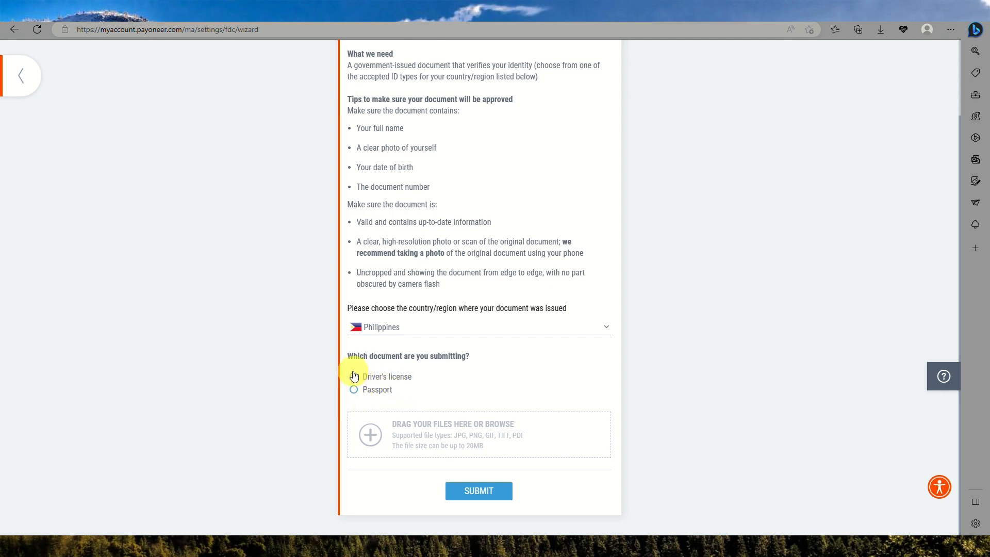
pyautogui.click(354, 376)
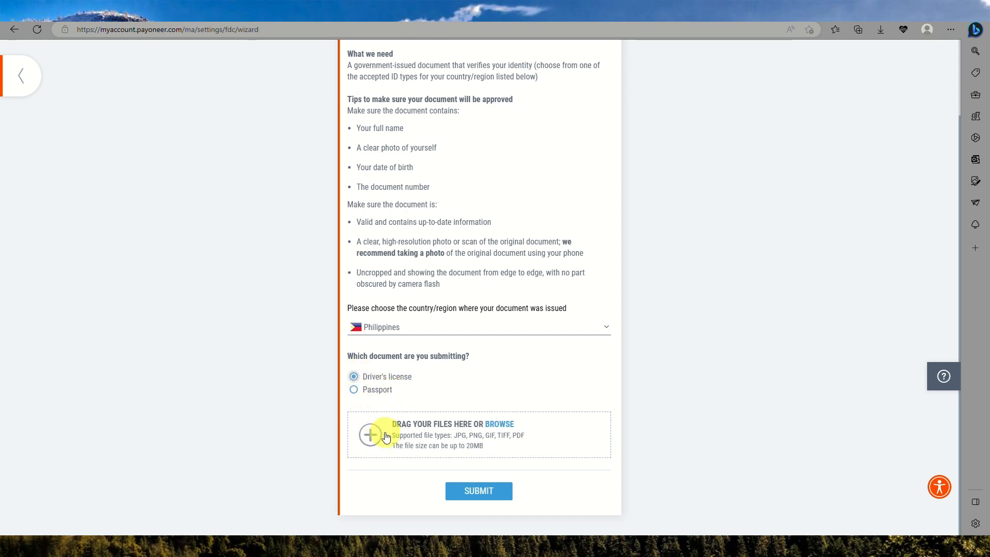
pyautogui.moveTo(551, 505)
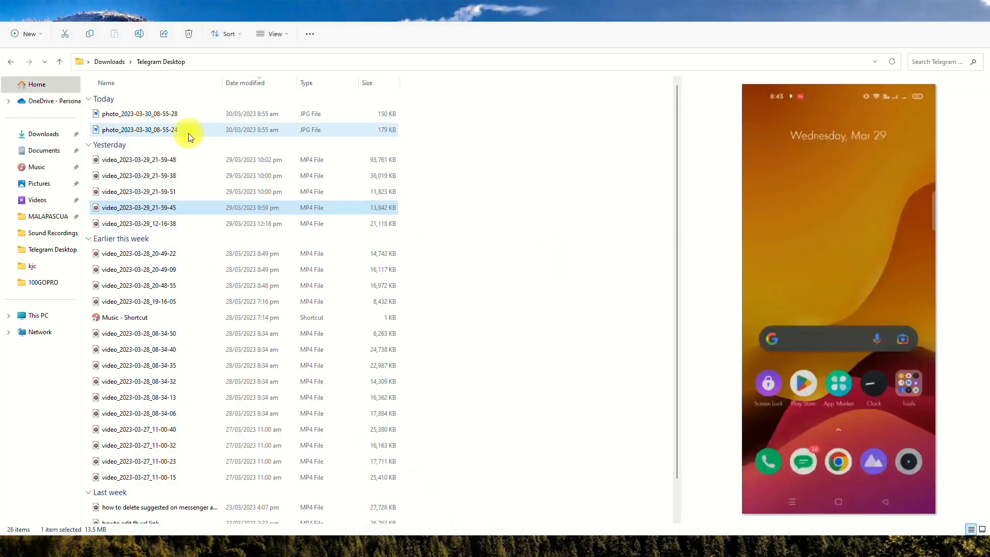
# Step: Select photo_2023-03-30_08-55-28 from Telegram Desktop downloads as the driver's license image
pyautogui.click(137, 113)
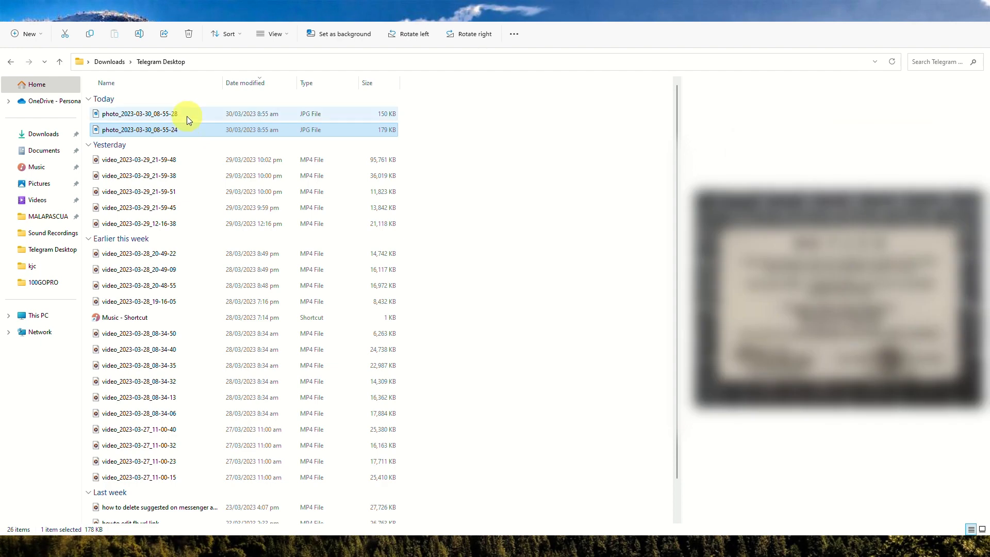
pyautogui.click(137, 114)
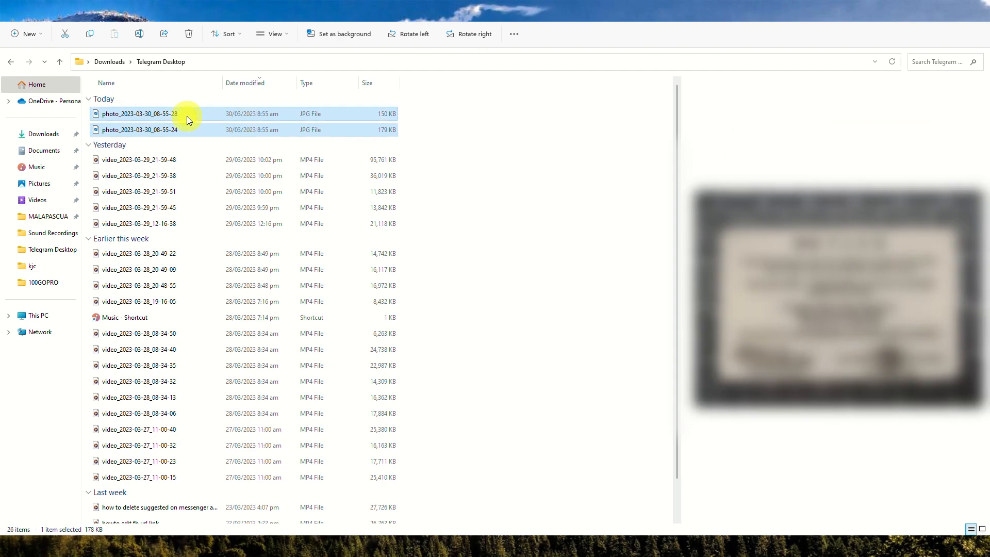
pyautogui.click(139, 130)
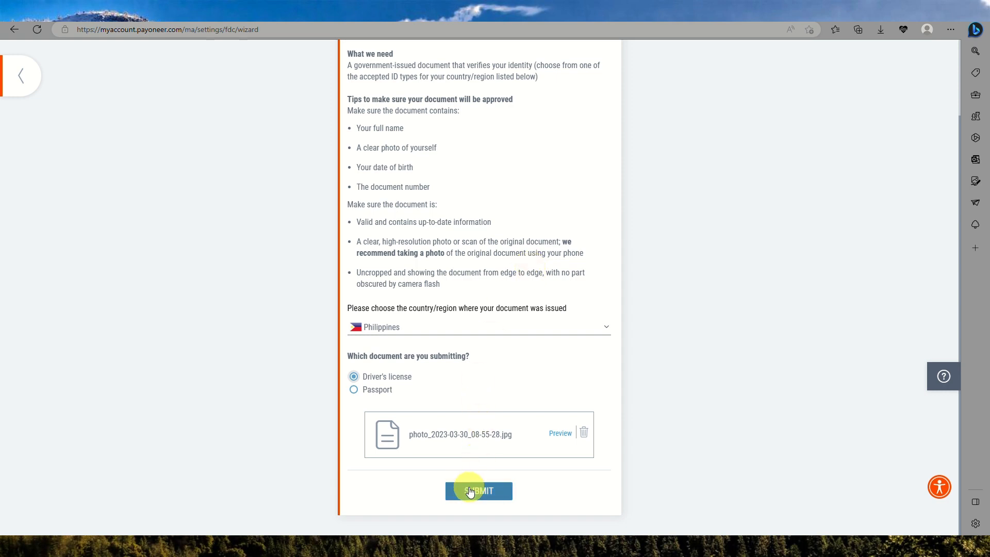
# Step: Submit the attached driver's license photo and reach the thank-you page
pyautogui.click(479, 491)
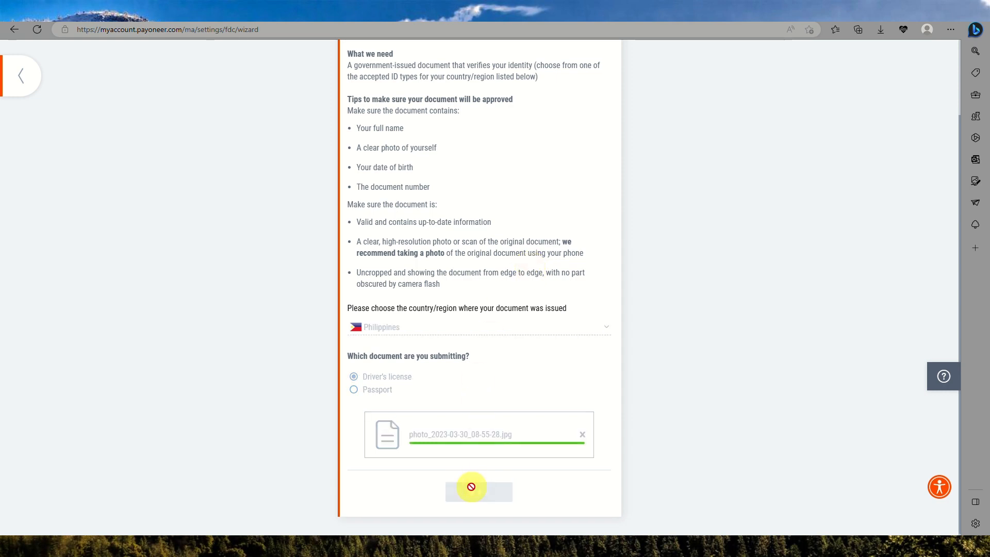
pyautogui.click(479, 491)
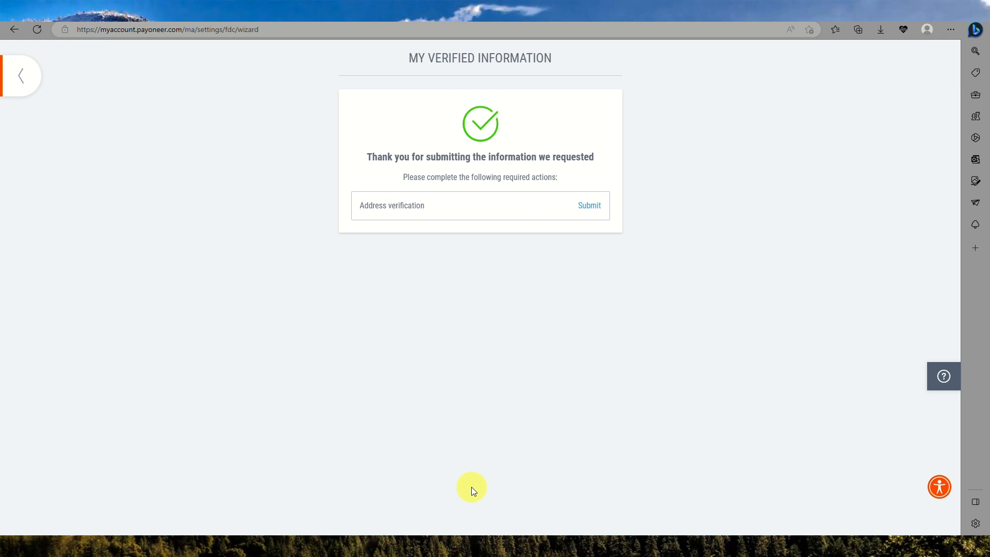
pyautogui.moveTo(492, 157)
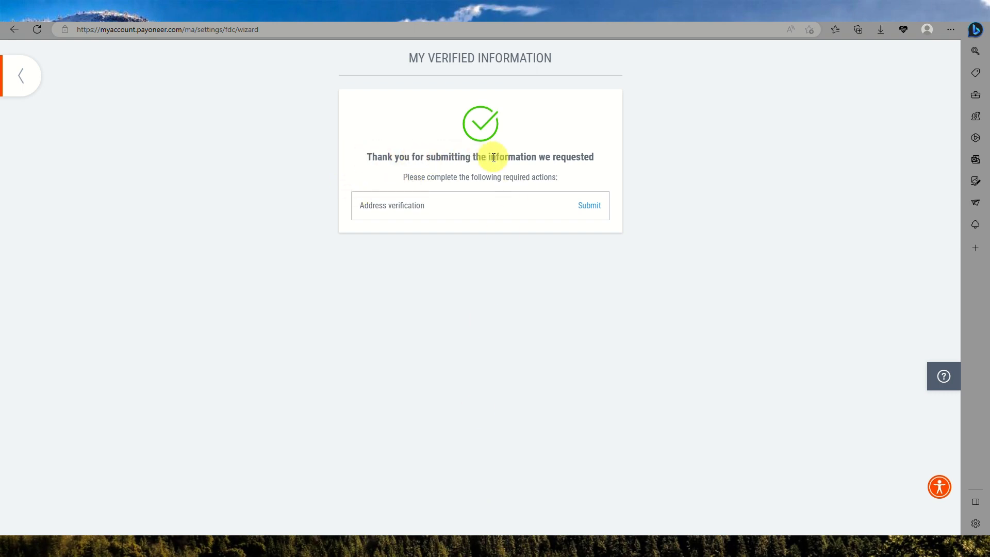
pyautogui.moveTo(553, 188)
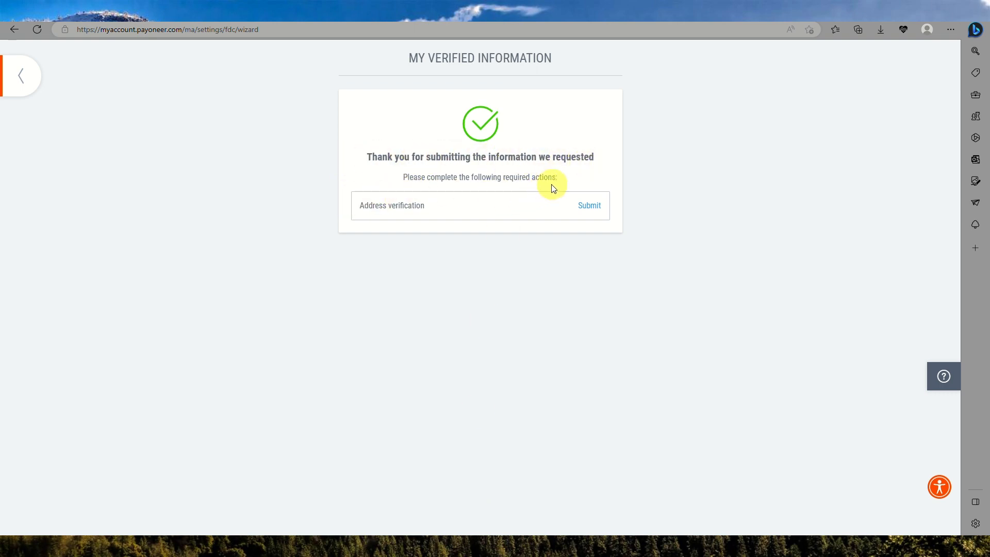
pyautogui.moveTo(443, 220)
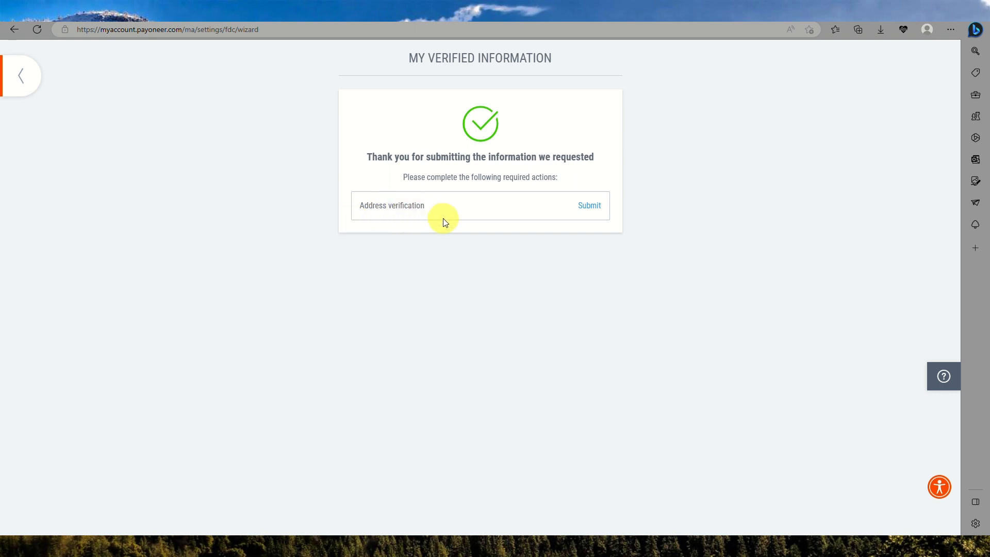
# Step: Start the address verification submission and choose Utility bill as the document type
pyautogui.click(589, 206)
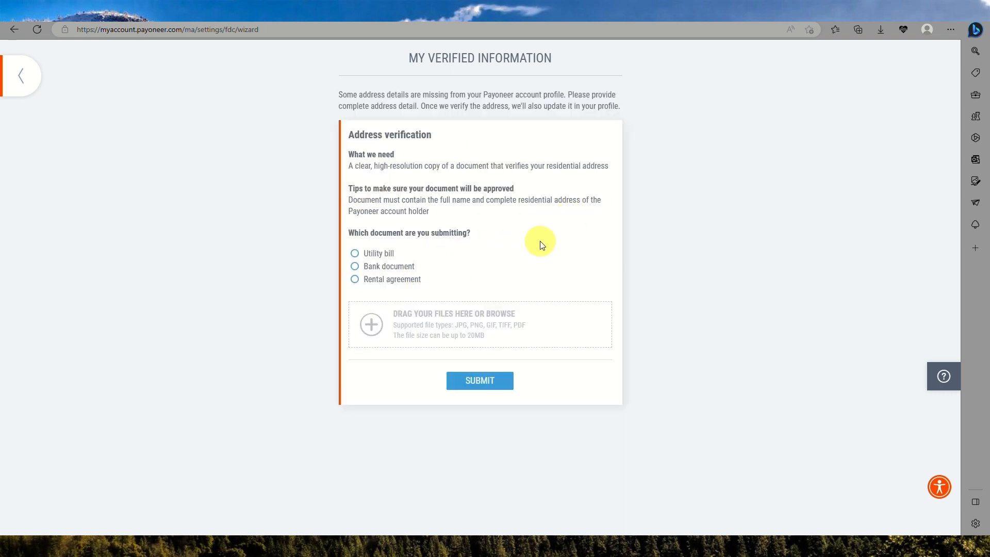
pyautogui.moveTo(425, 256)
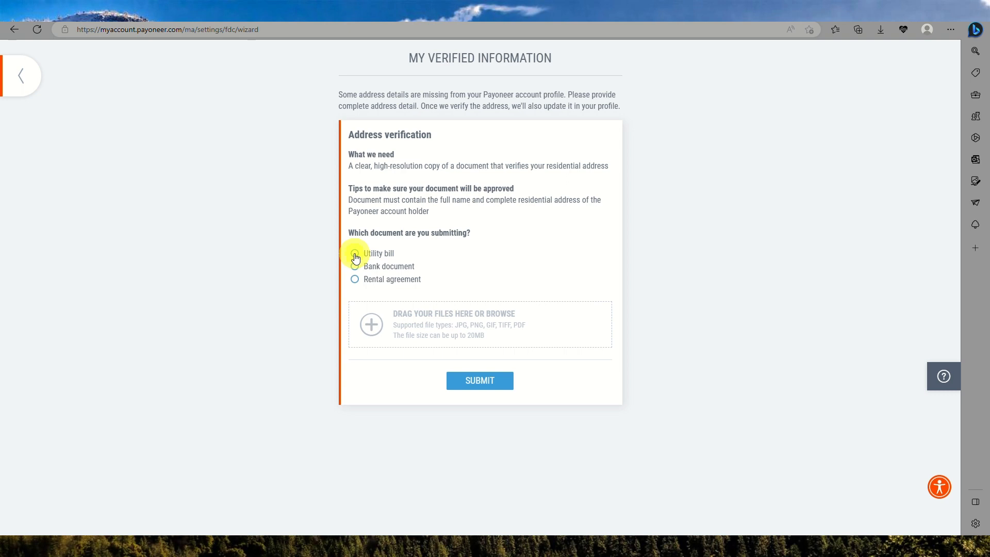
pyautogui.click(354, 254)
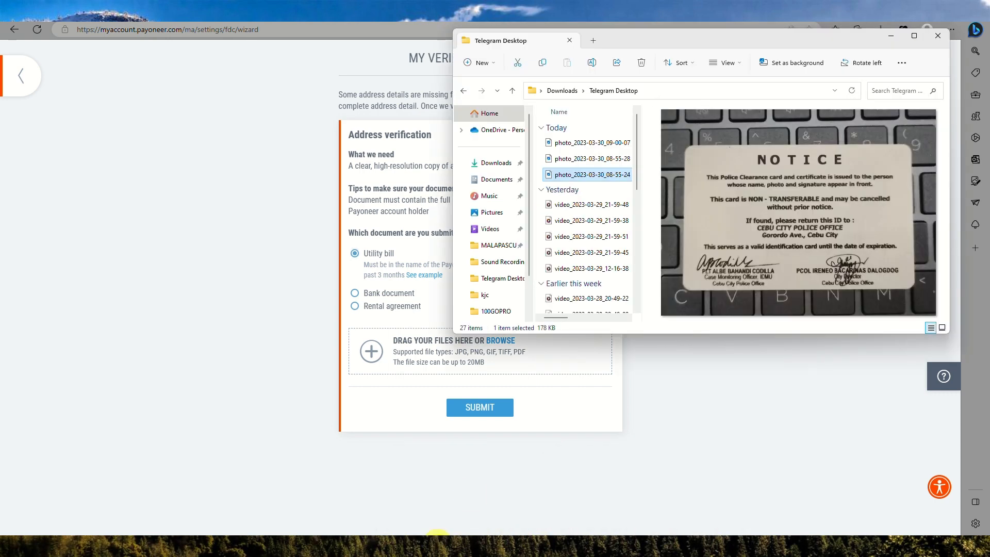
# Step: Attach photo_2023-03-30_09-00-07 from Telegram Desktop as the utility bill file
pyautogui.click(592, 142)
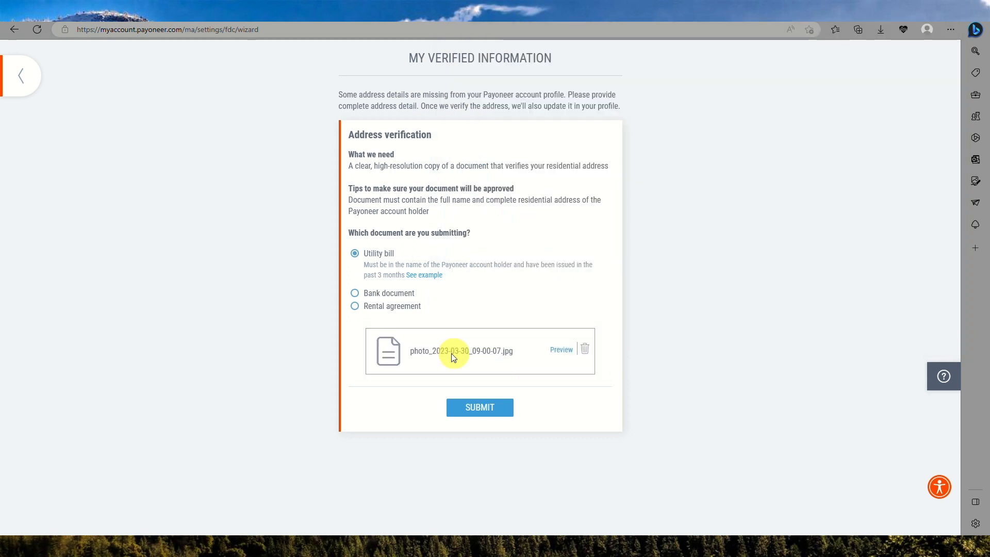
# Step: Submit the utility bill photo to get the final thank-you confirmation with no actions remaining
pyautogui.click(479, 408)
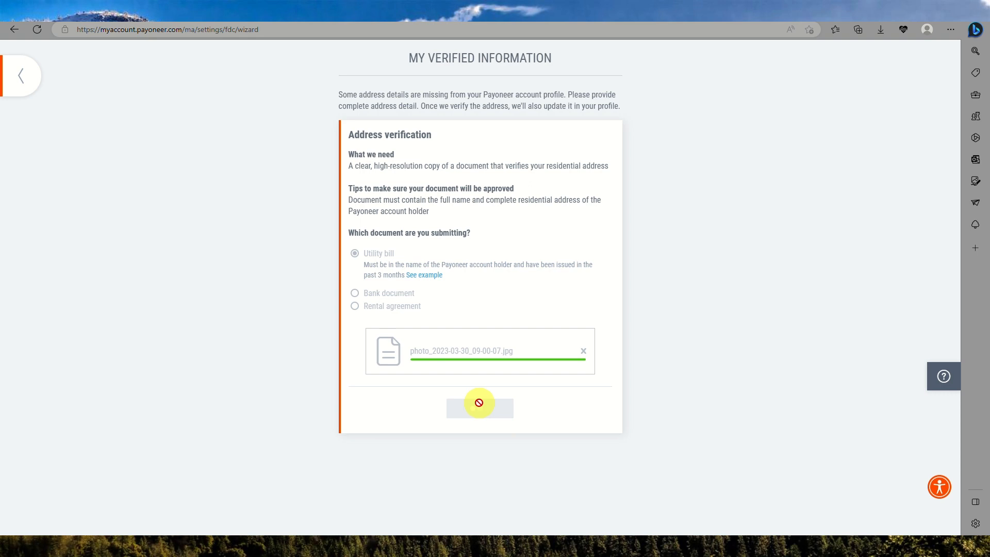
pyautogui.click(480, 408)
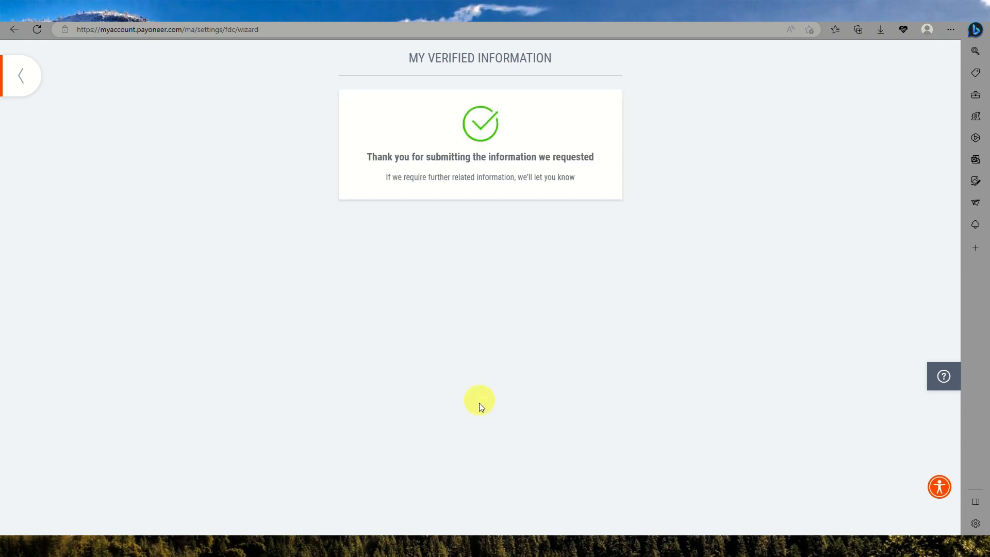
pyautogui.moveTo(586, 171)
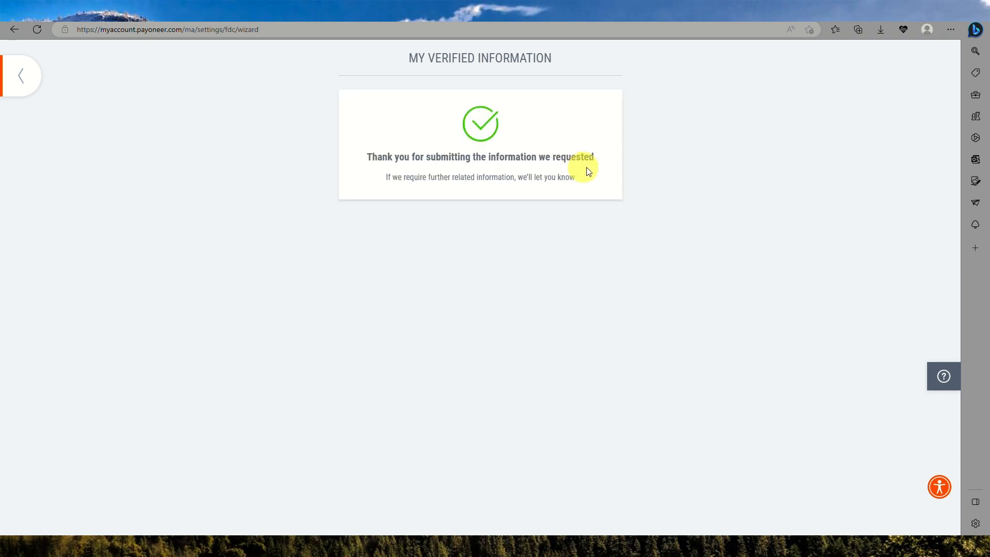
pyautogui.moveTo(674, 221)
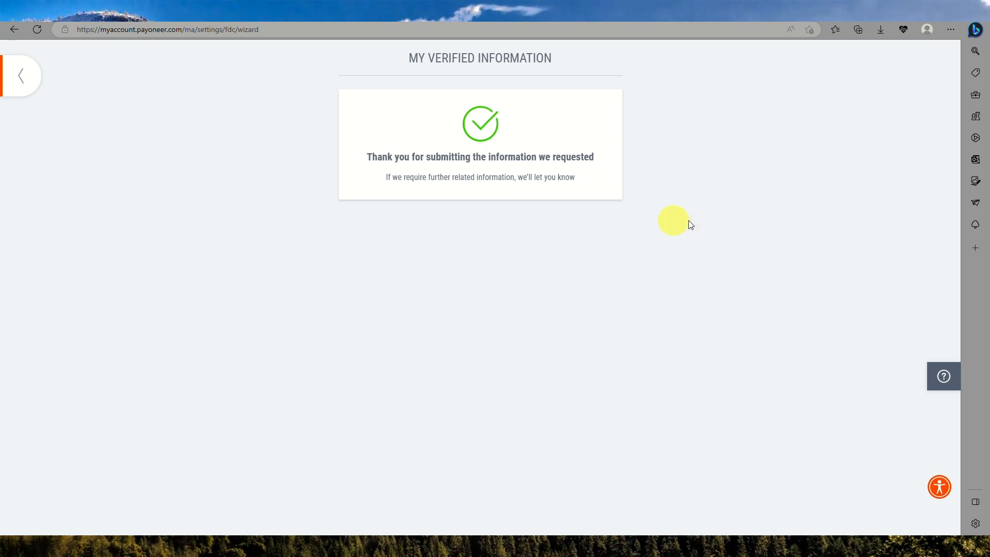